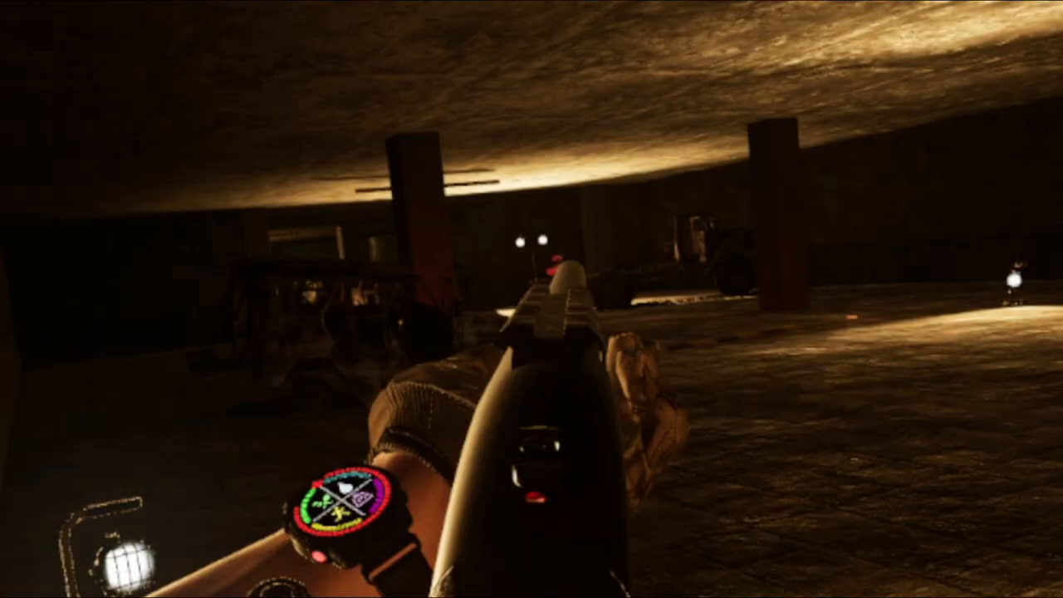
{"action": "mouse_move", "coordinate": [531, 299]}
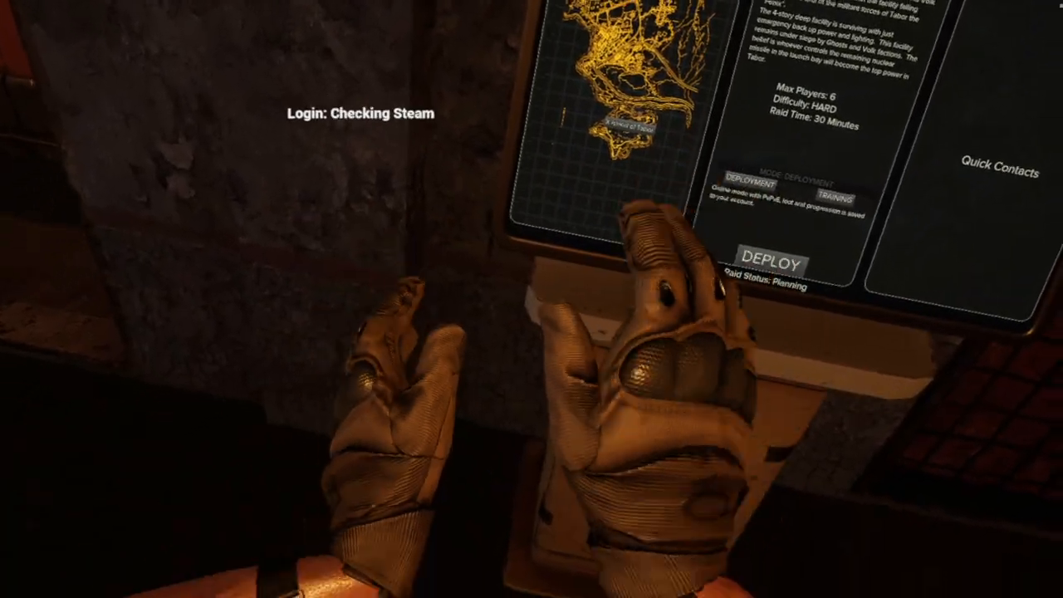
{"action": "left_click", "coordinate": [772, 259]}
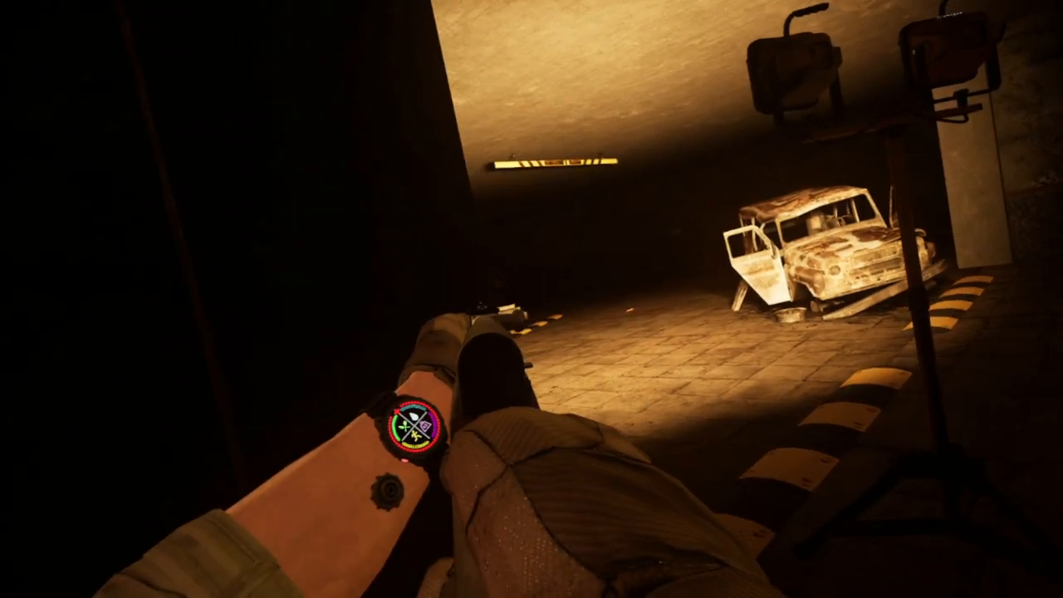
{"action": "mouse_move", "coordinate": [532, 299]}
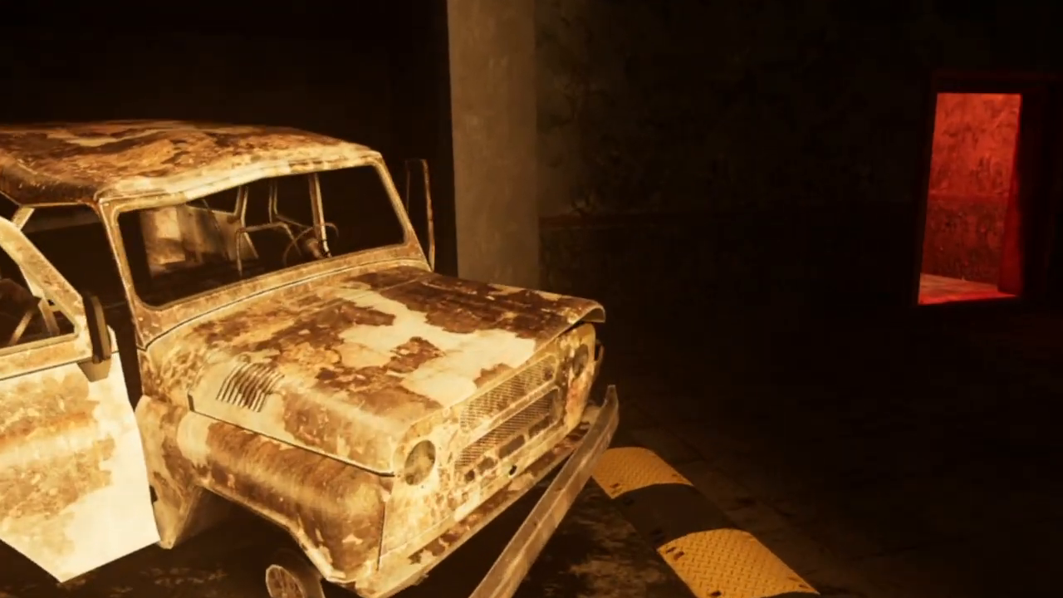
{"action": "mouse_move", "coordinate": [531, 299]}
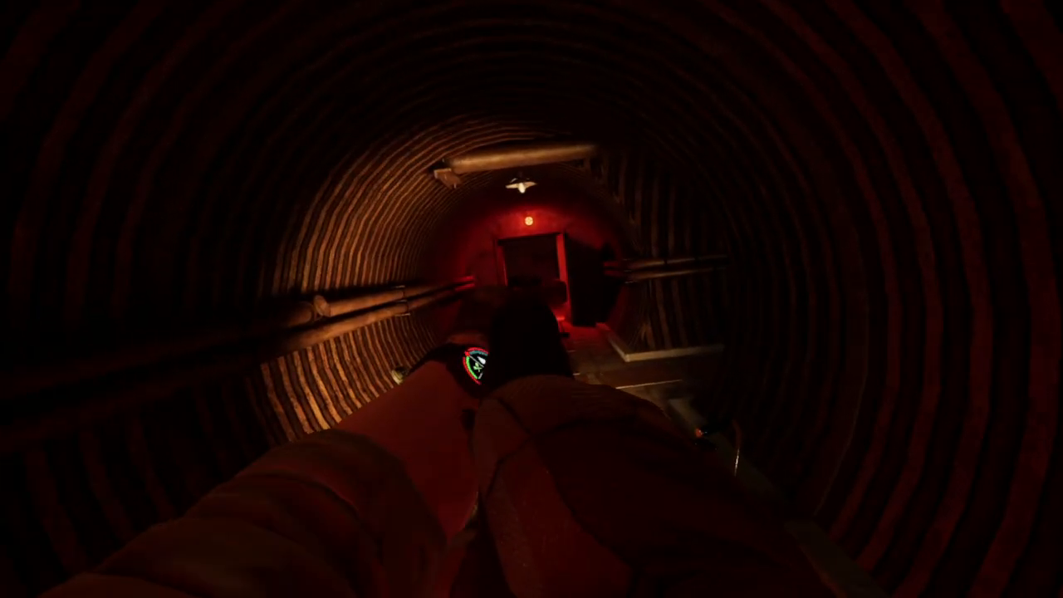
{"action": "mouse_move", "coordinate": [531, 299]}
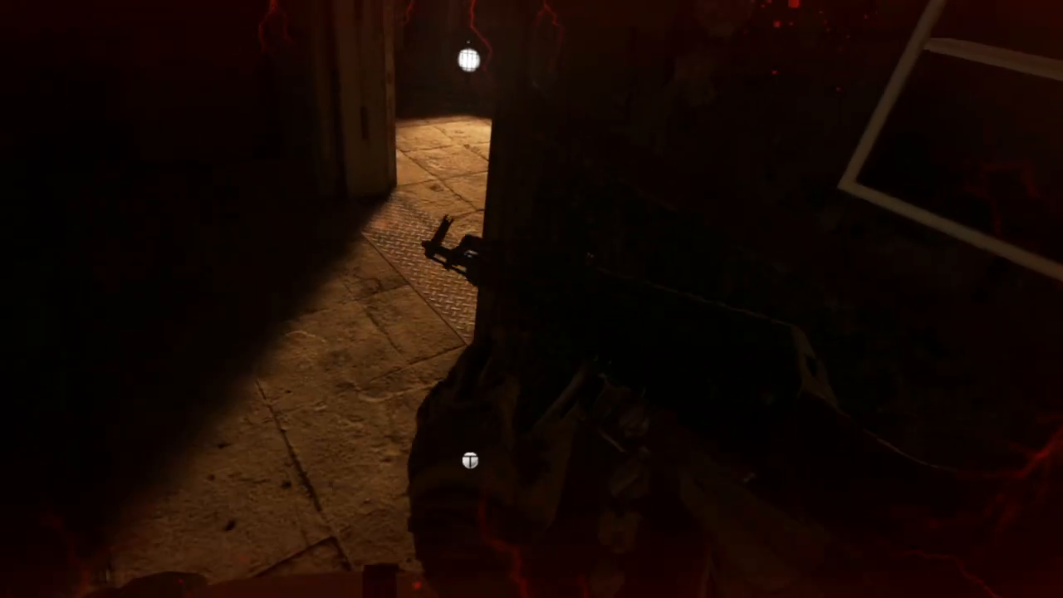
{"action": "mouse_move", "coordinate": [531, 299]}
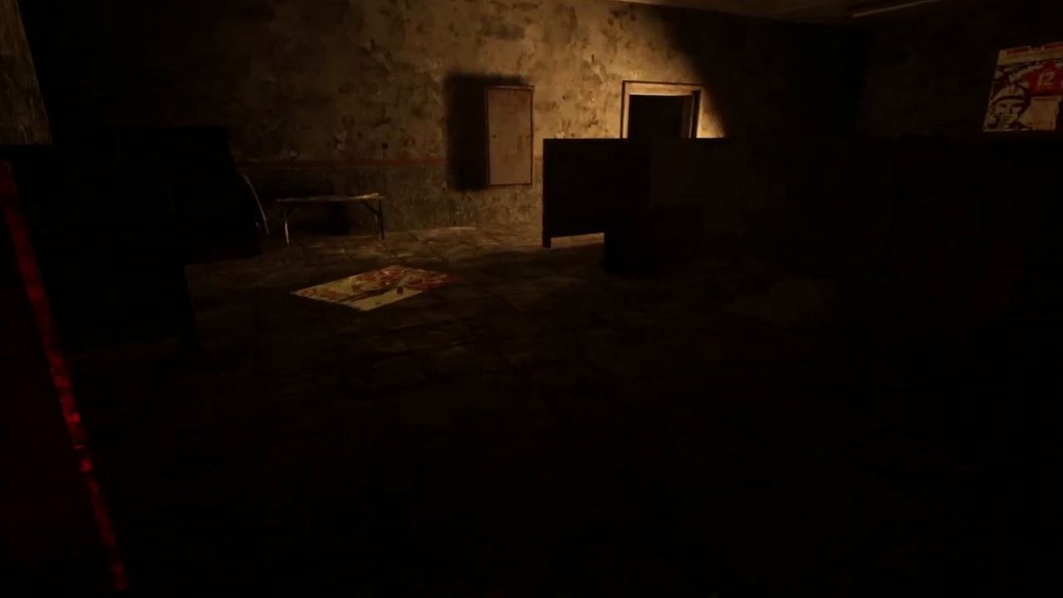
{"action": "mouse_move", "coordinate": [531, 299]}
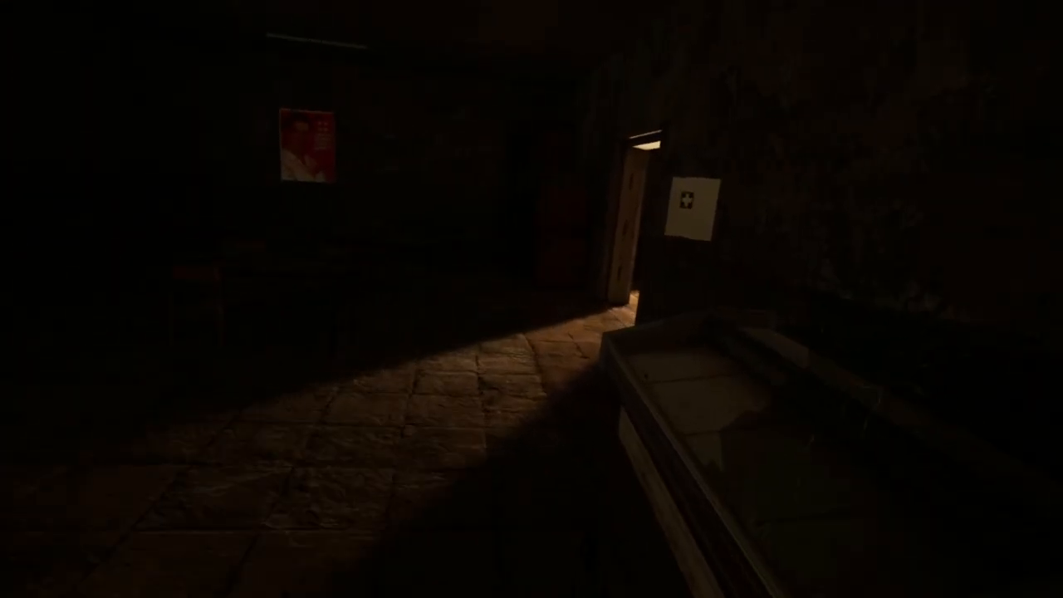
{"action": "mouse_move", "coordinate": [531, 299]}
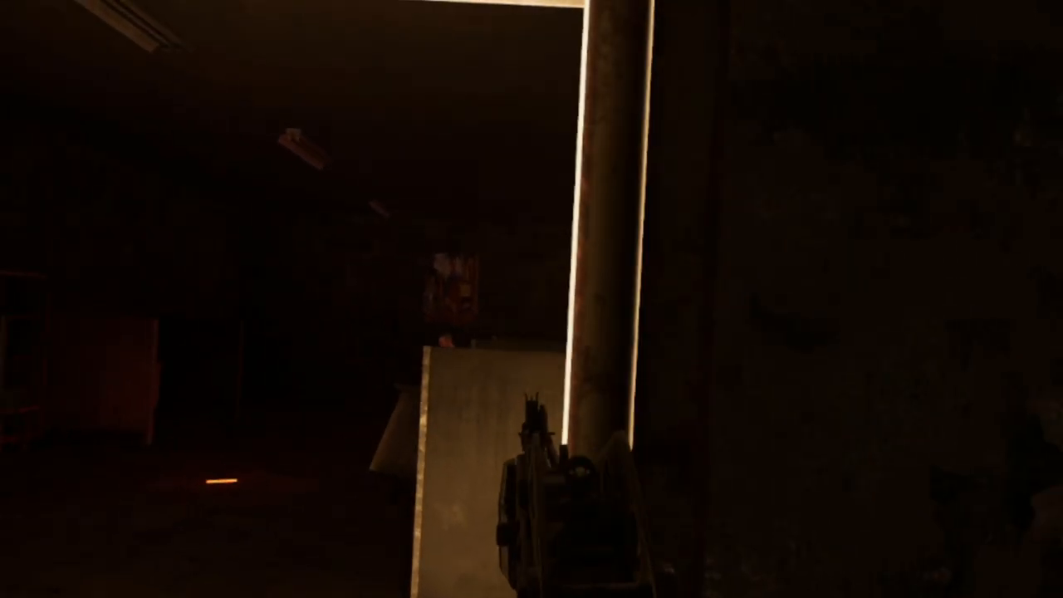